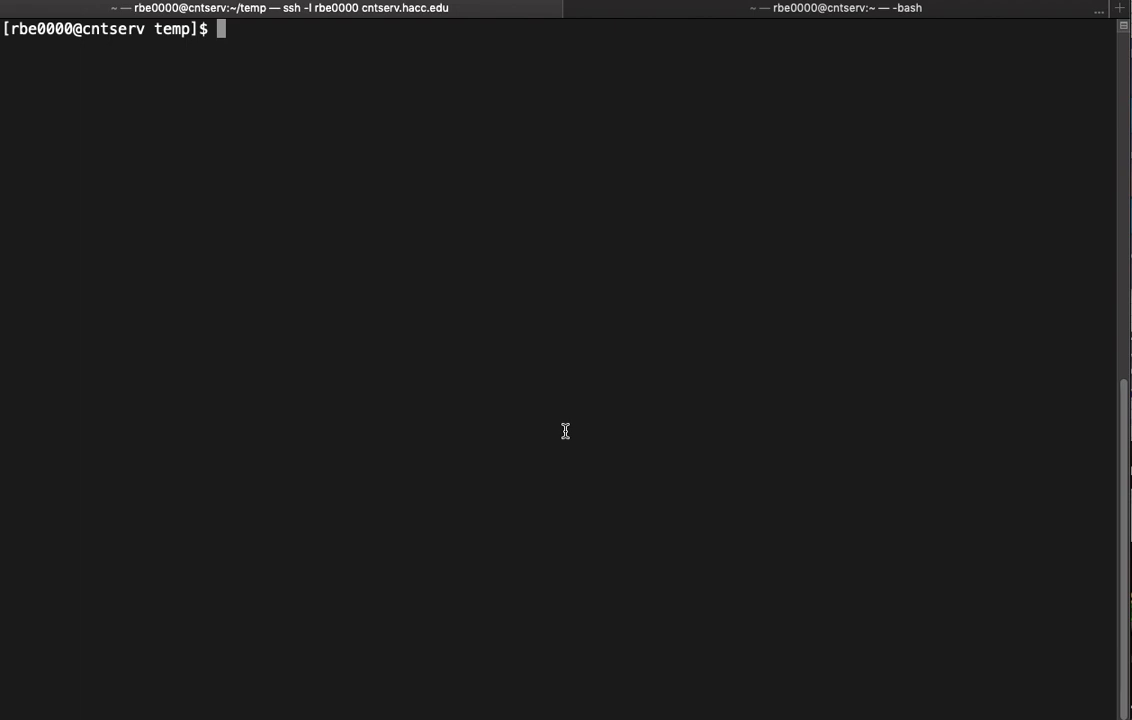
# Display pizza.sh with more and highlight its $topping_lc variable.
pyautogui.write('more')
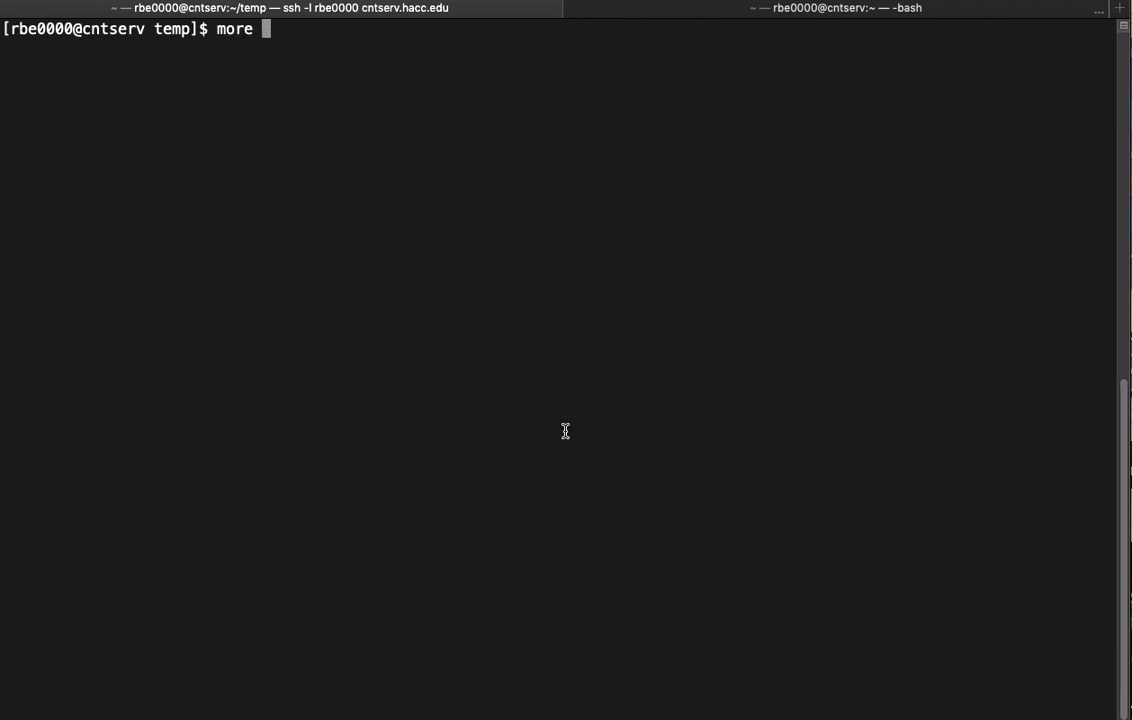
pyautogui.write('pizza.sh')
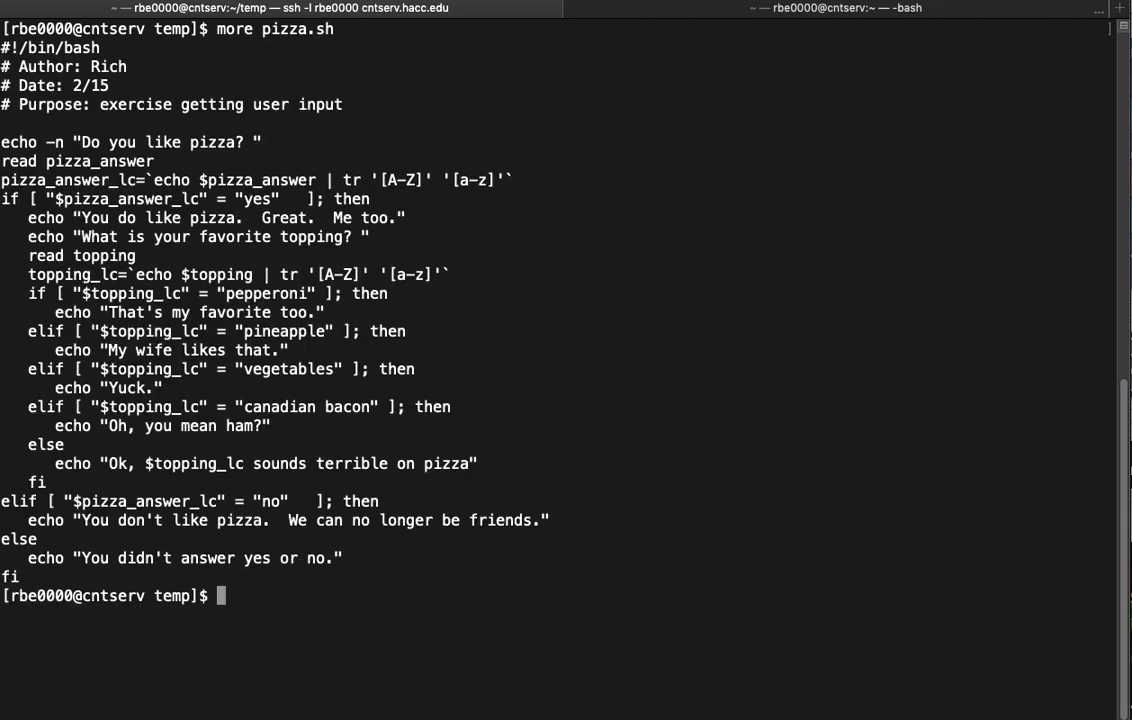
pyautogui.moveTo(32, 301)
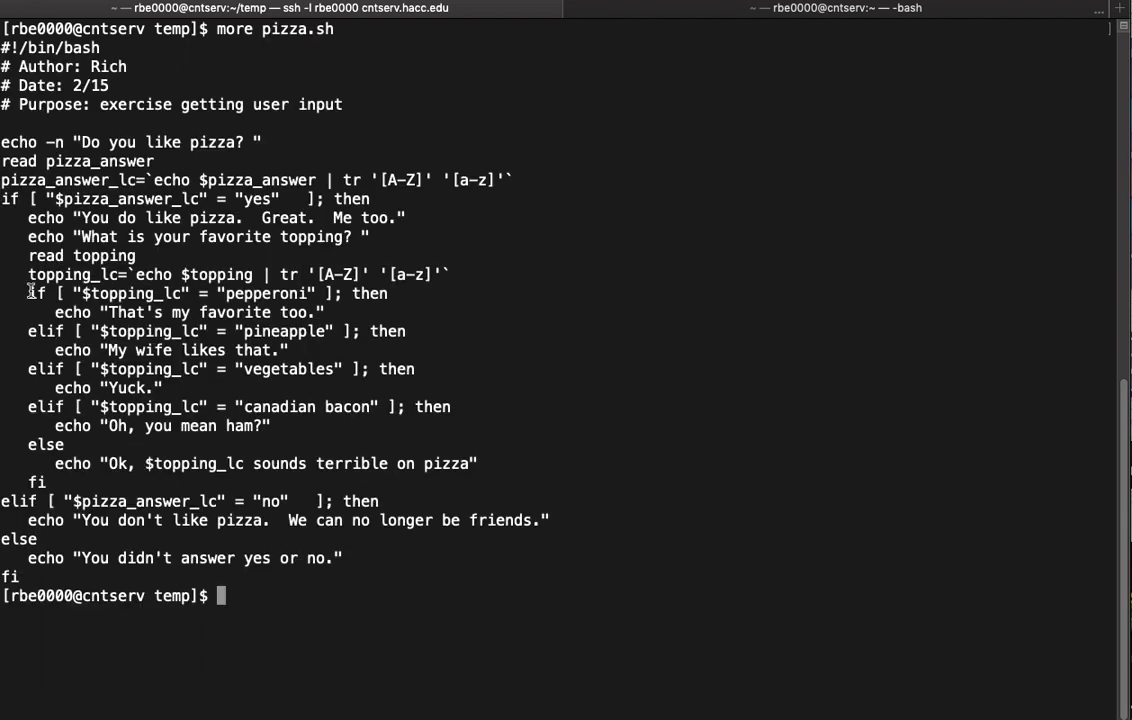
pyautogui.moveTo(100, 300)
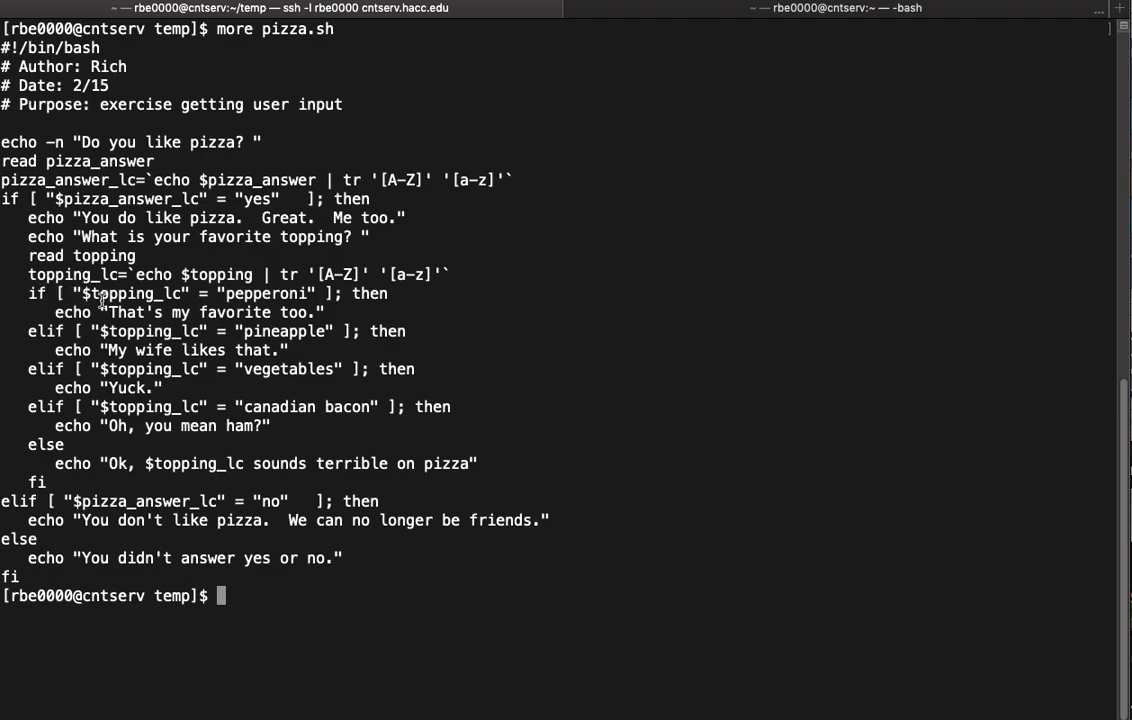
pyautogui.moveTo(12, 285)
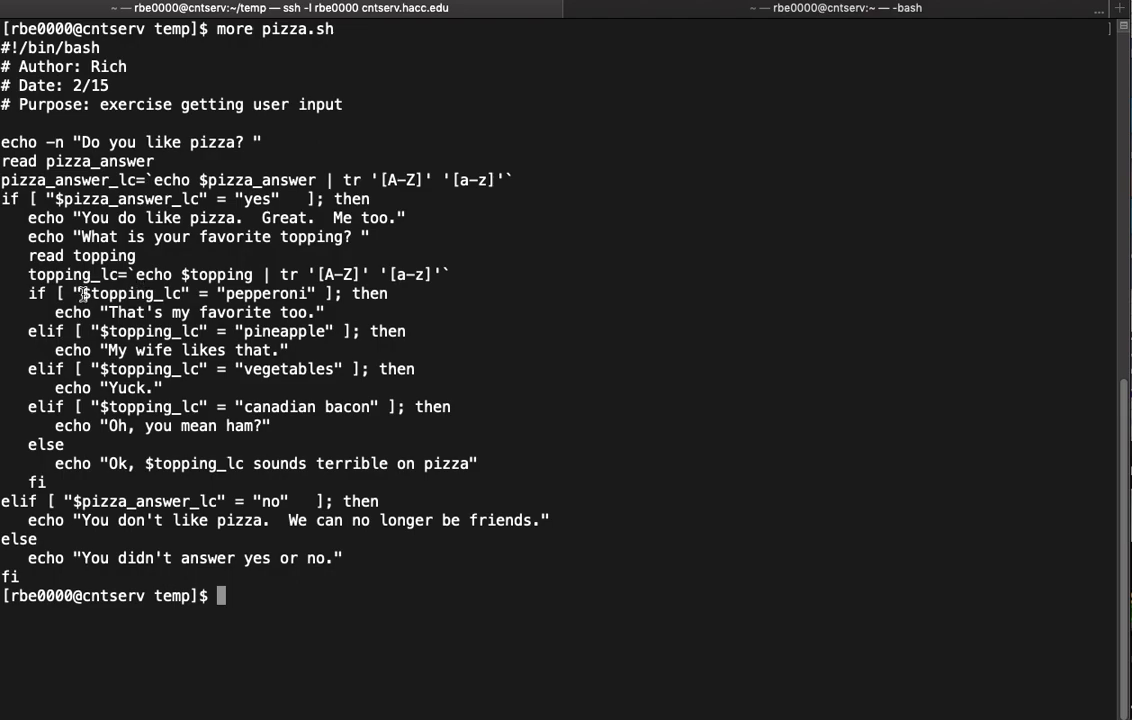
pyautogui.doubleClick(166, 293)
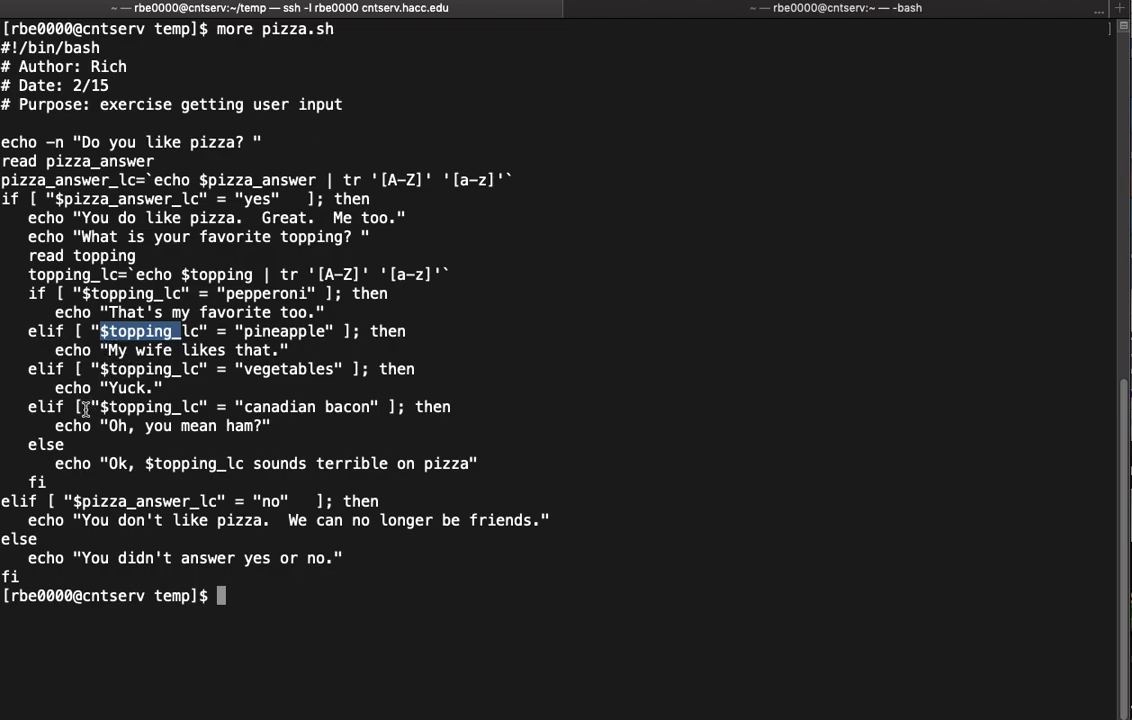
pyautogui.moveTo(62, 483)
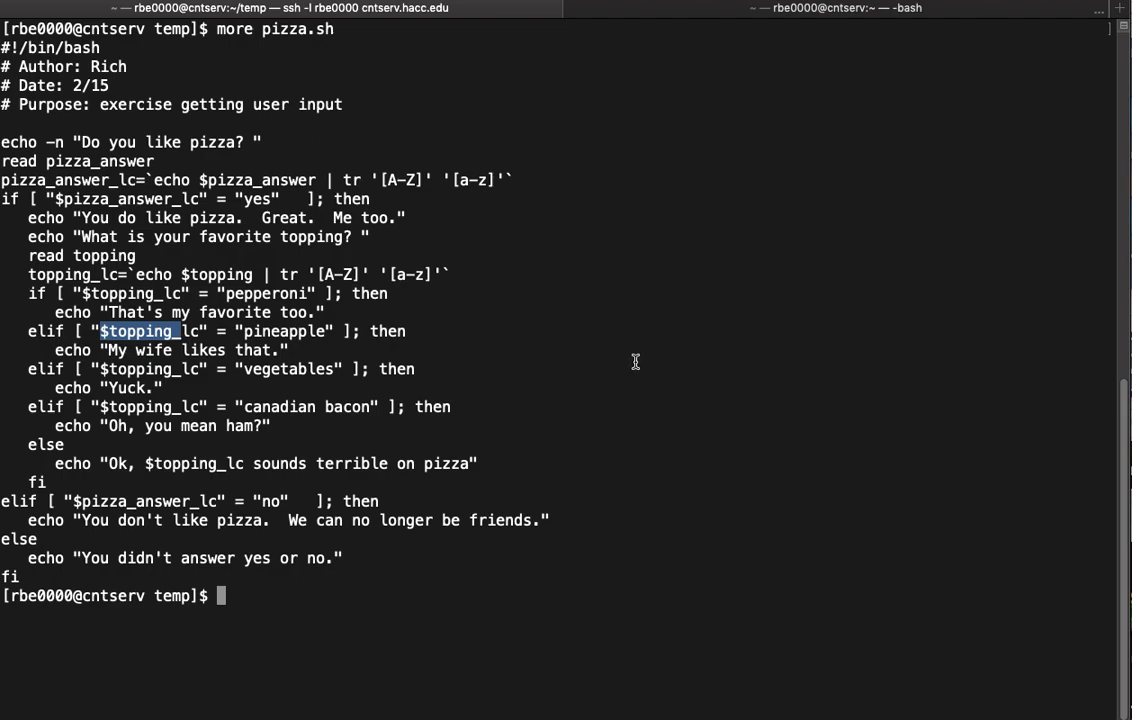
pyautogui.write('vi')
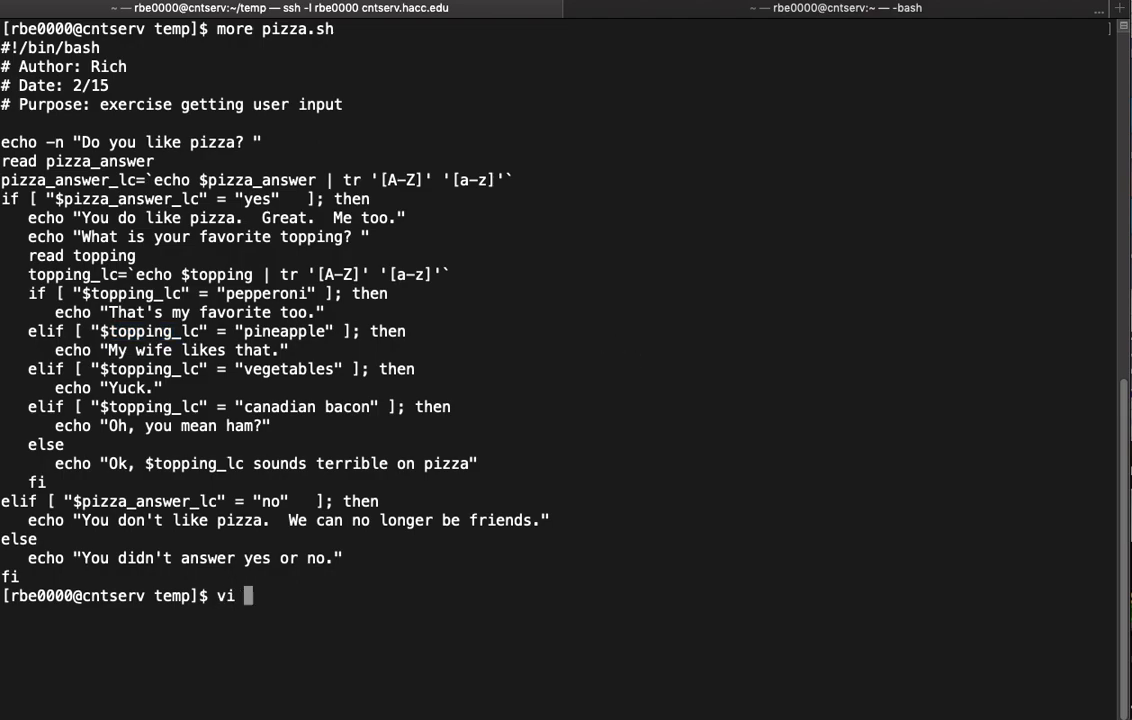
# Open the new script file pizza-case.sh in vi.
pyautogui.write('pizz')
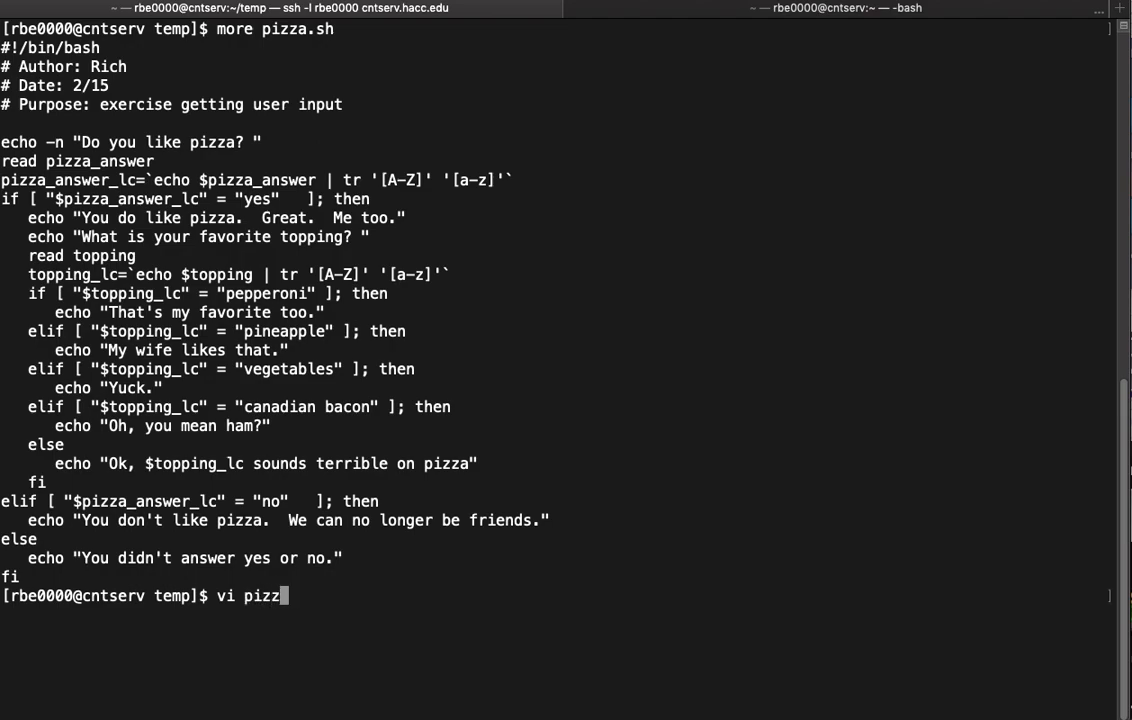
pyautogui.write('a-case.sh')
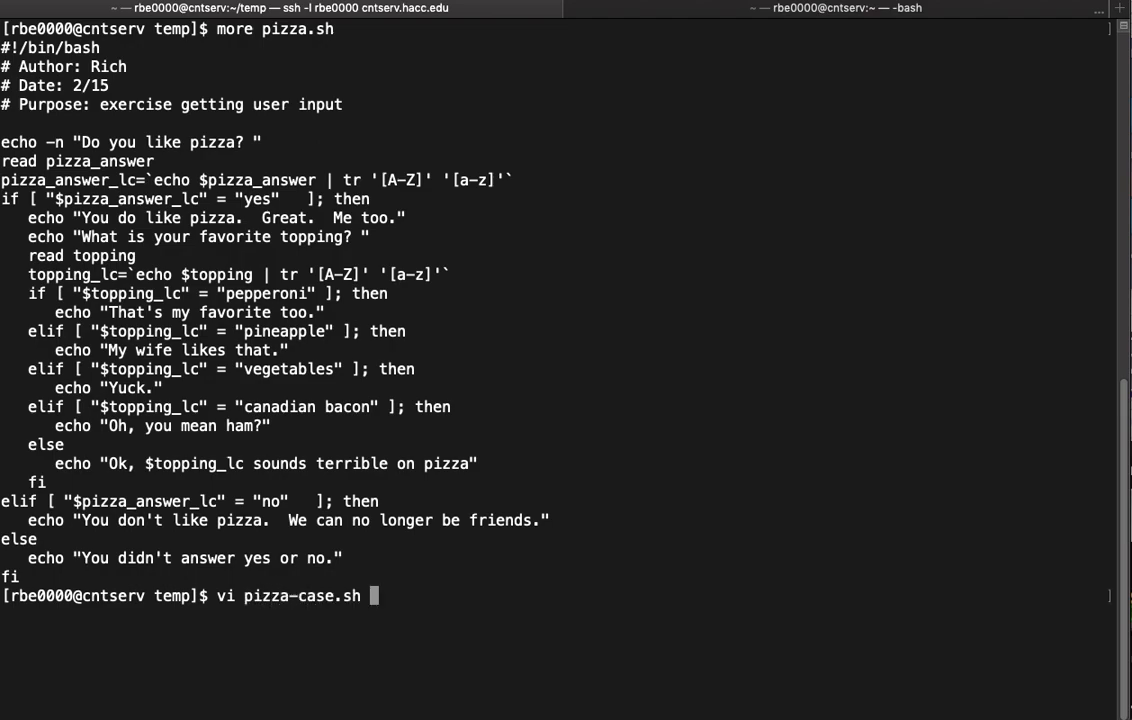
pyautogui.press('Return')
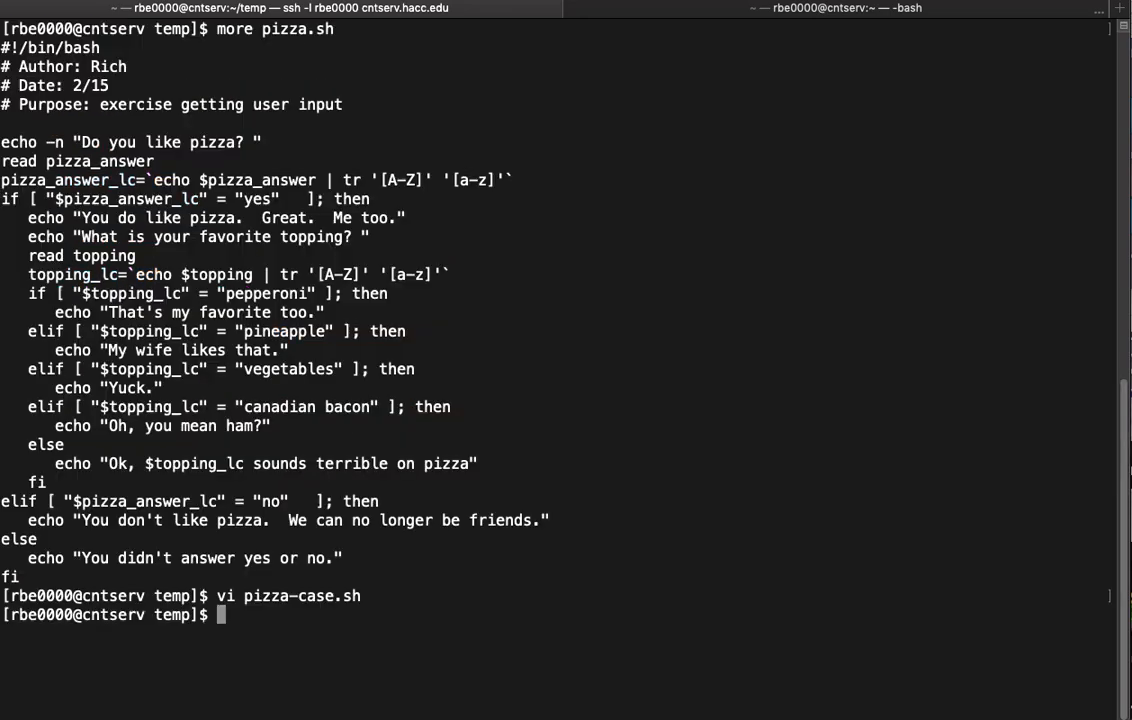
# Run ./pizza-case.sh, answering yes and the topping pepperoni.
pyautogui.write('./piz')
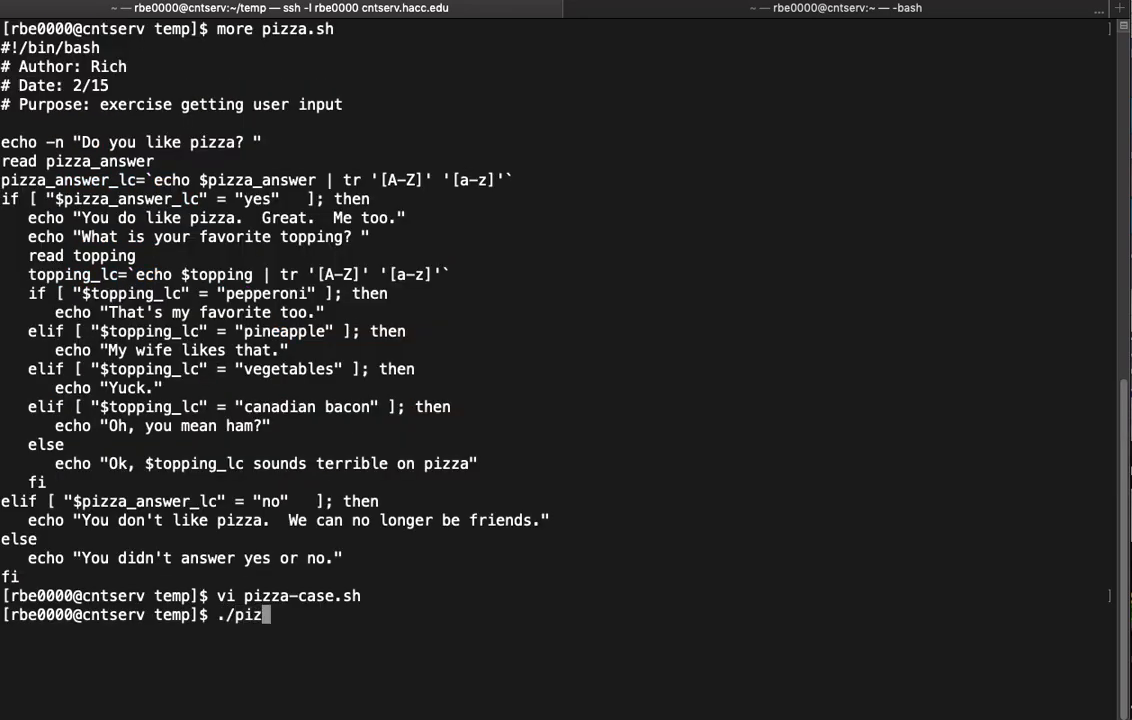
pyautogui.press('Return')
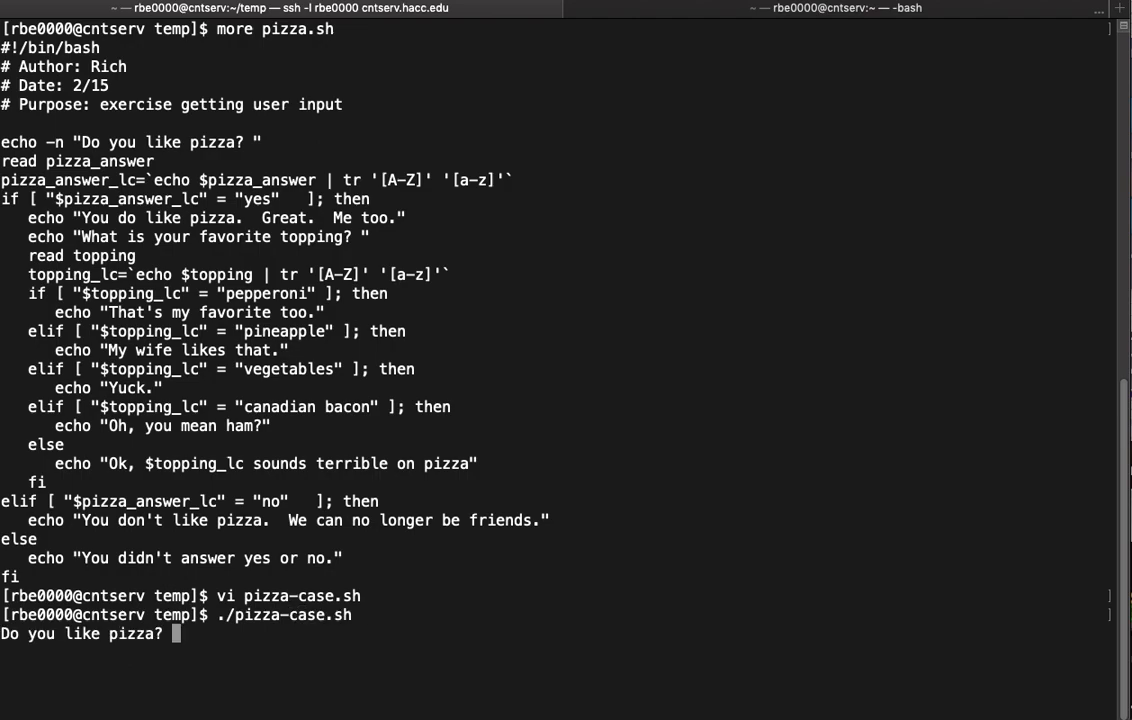
pyautogui.write('yes')
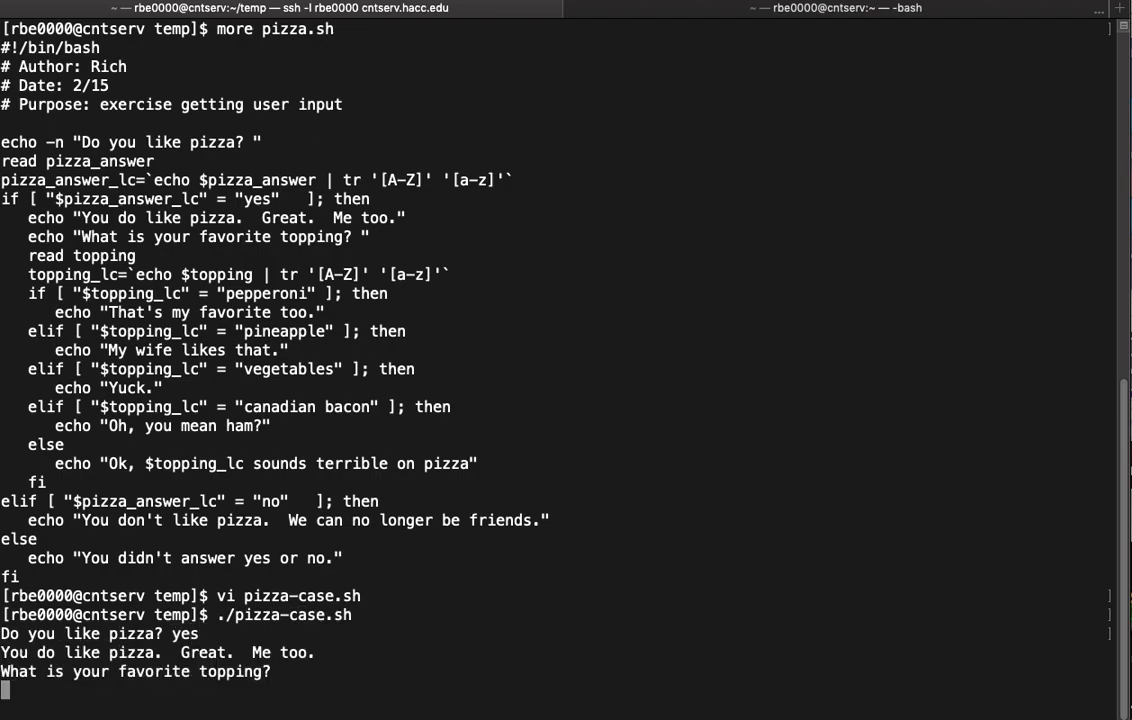
pyautogui.write('pepperoni')
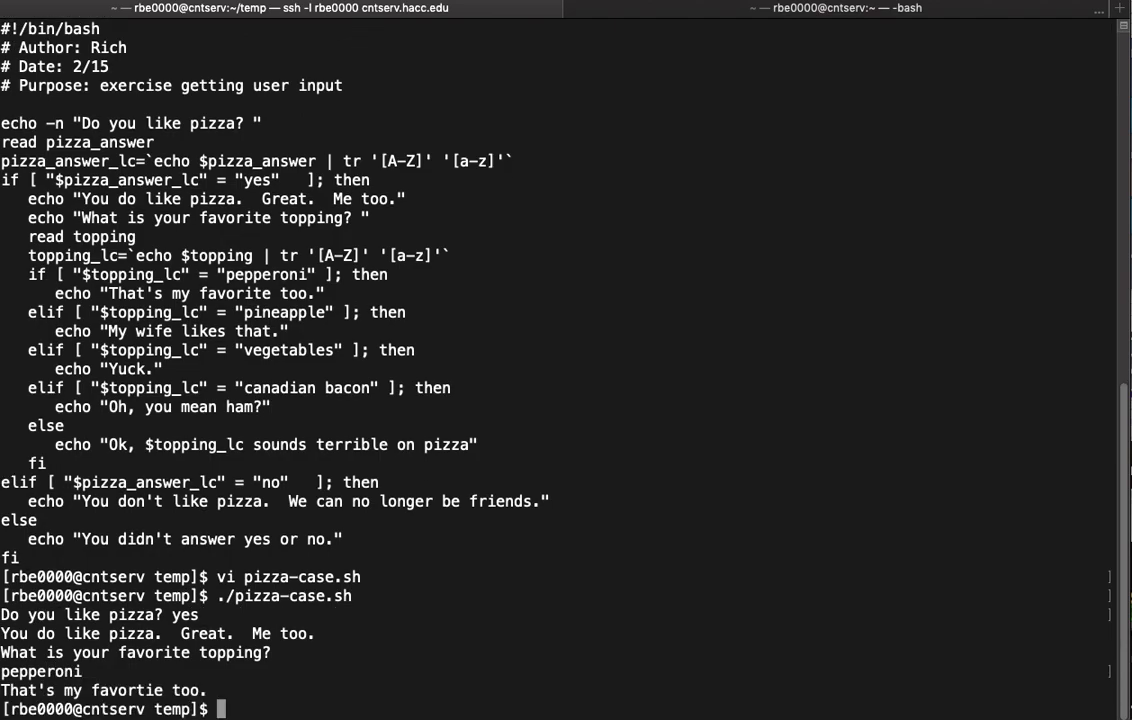
# Clear the screen and rerun the script with canadian bacon, then water.
pyautogui.write('clear')
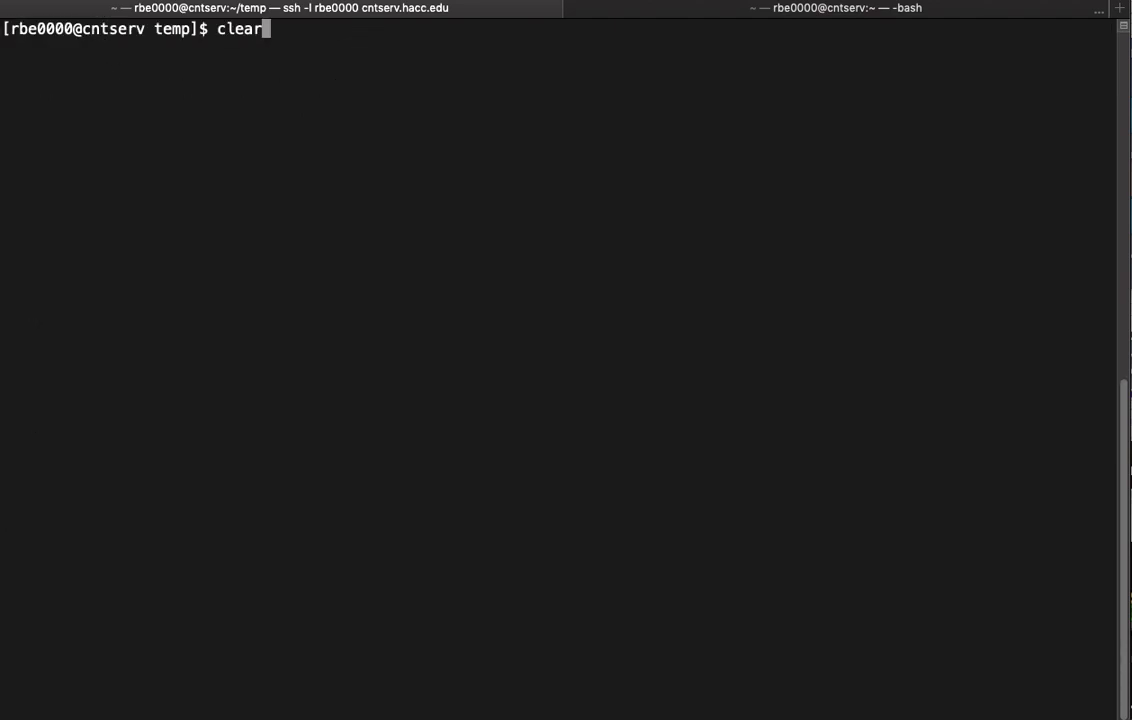
pyautogui.write('./pizza-case.sh')
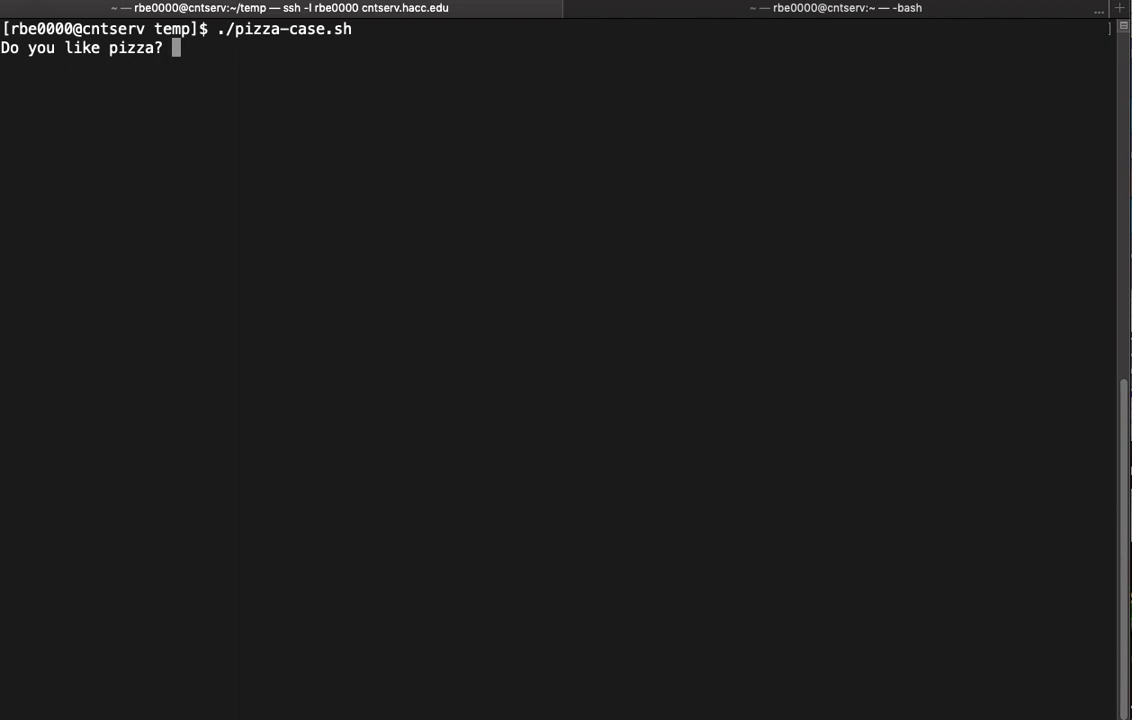
pyautogui.write('Yes')
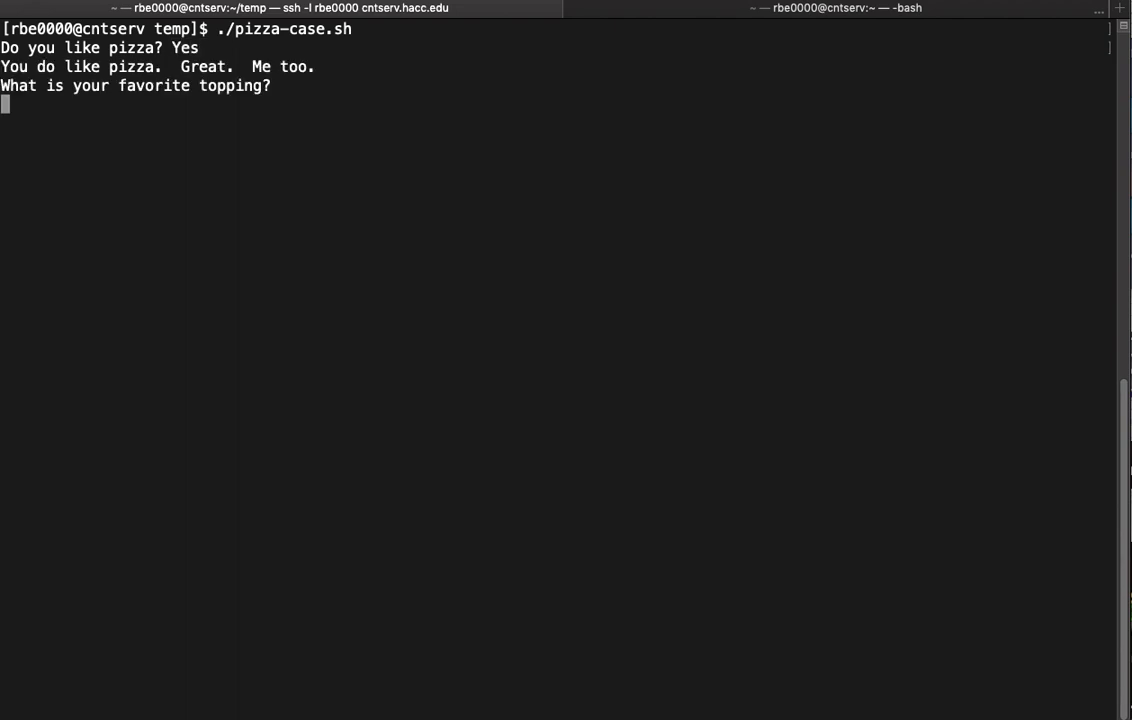
pyautogui.write('canadian bacon')
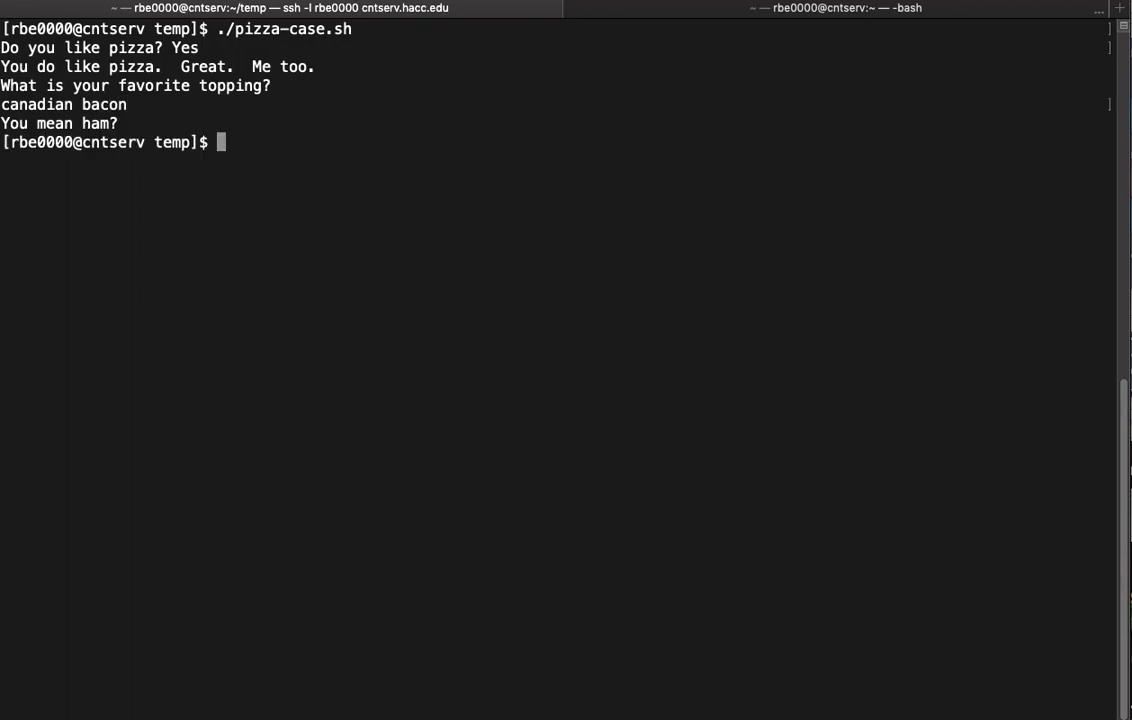
pyautogui.write('clear')
pyautogui.write('./pizza-case.sh')
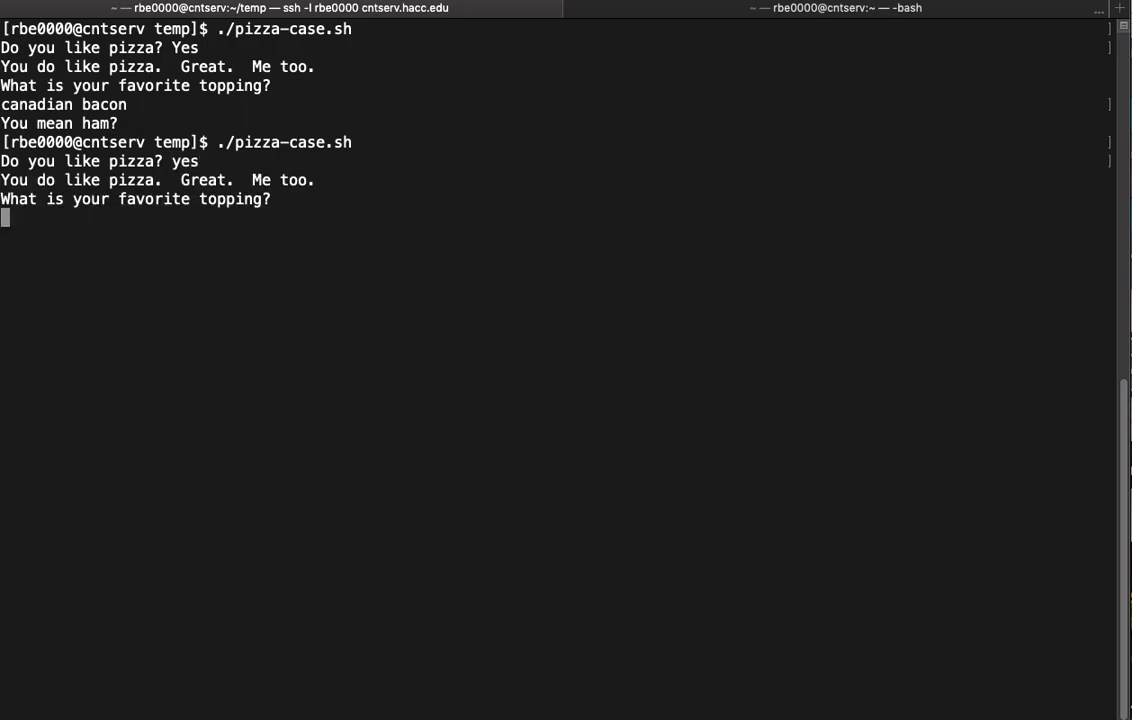
pyautogui.write('water')
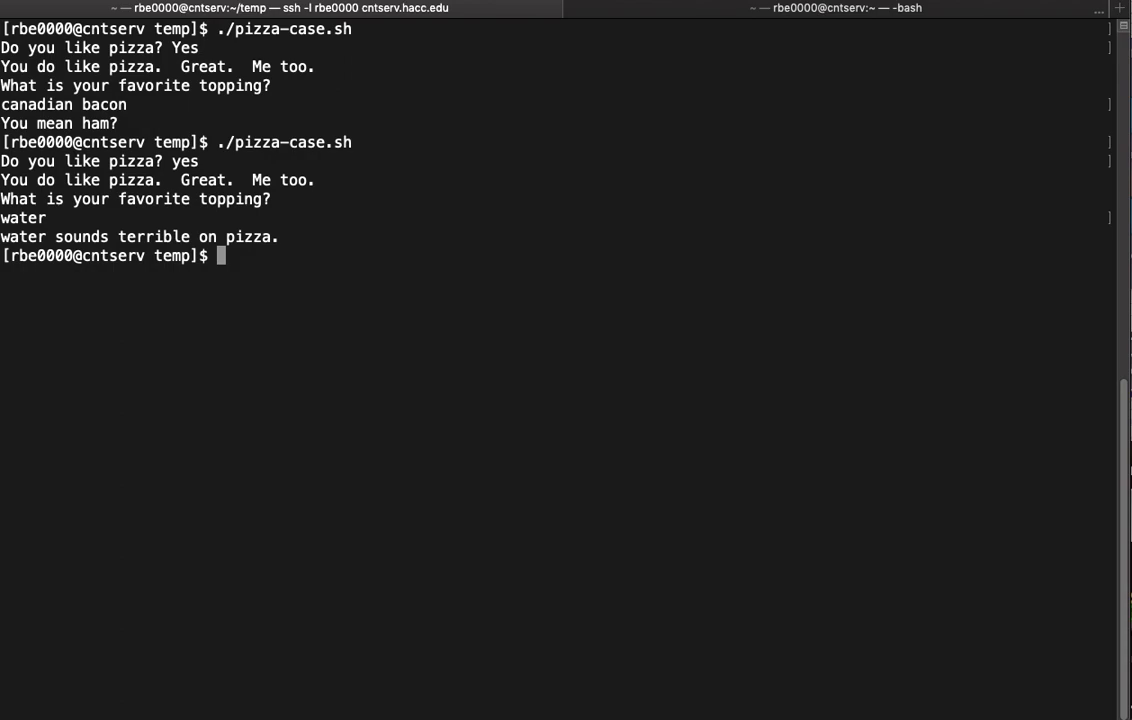
pyautogui.write('./pizza-case.sh')
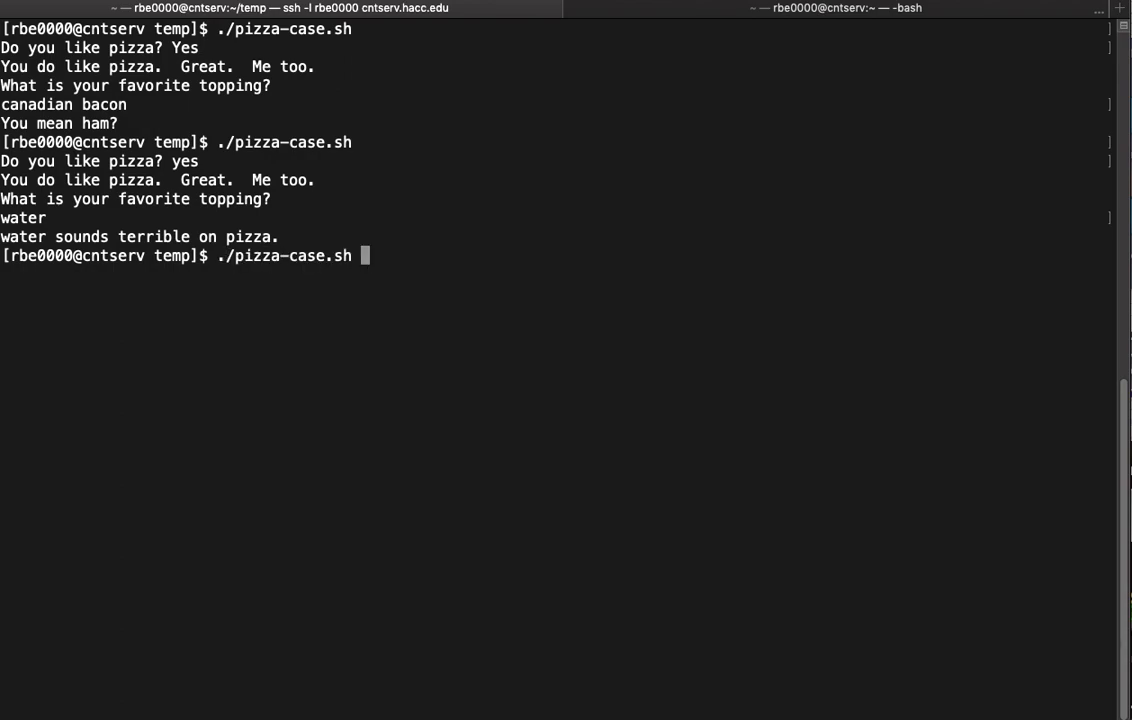